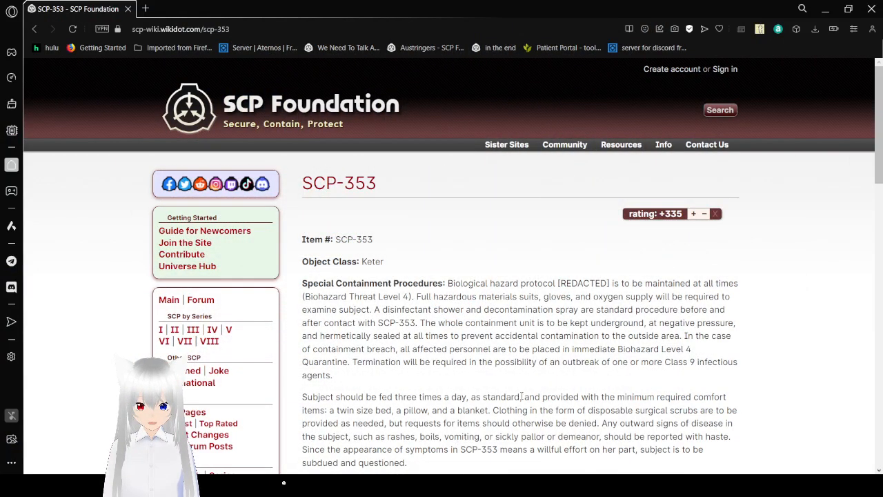
mouse_move(779, 343)
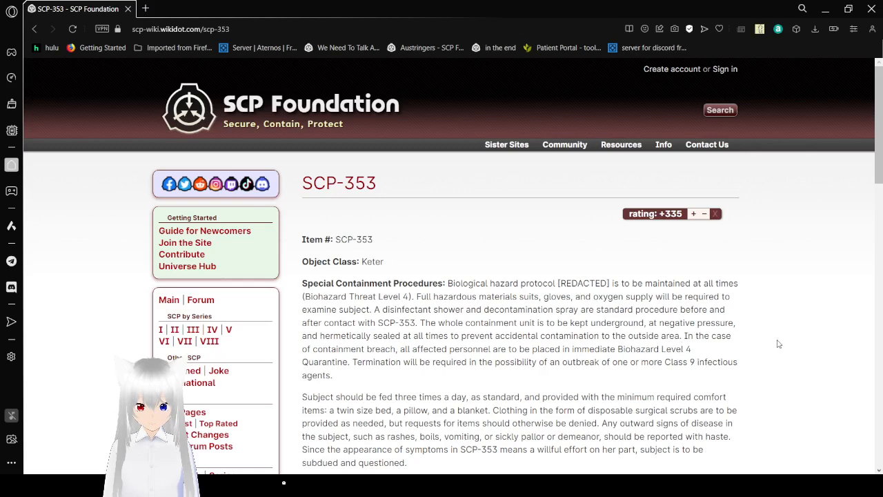
scroll(down, 3)
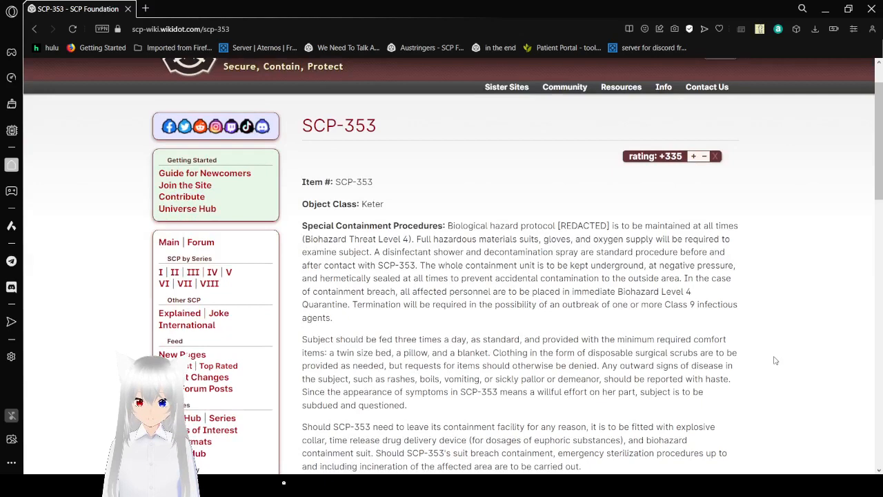
scroll(down, 3)
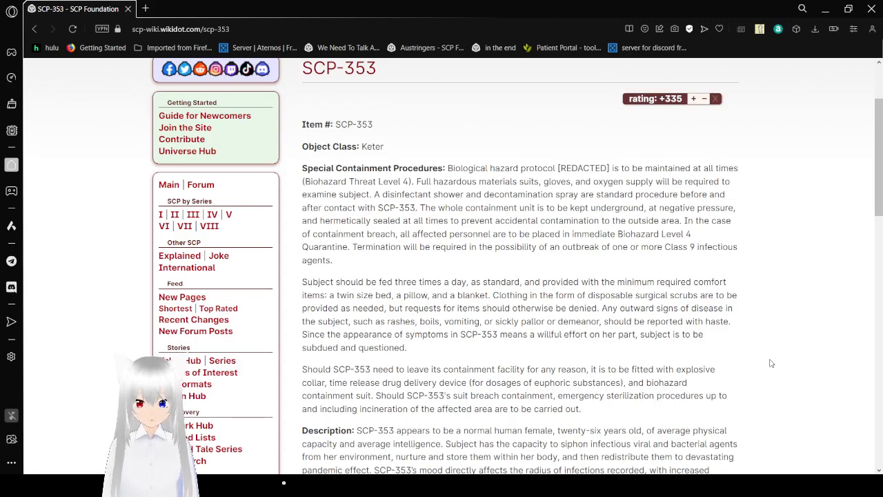
scroll(down, 3)
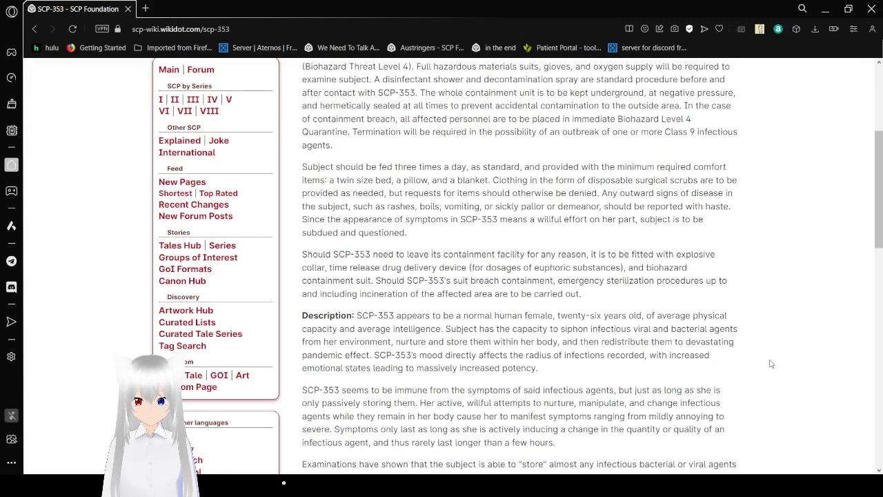
scroll(down, 3)
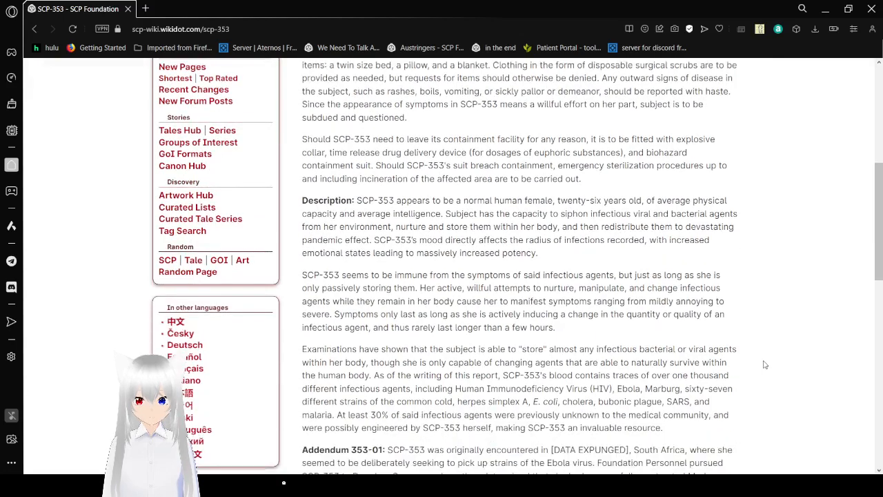
scroll(up, 3)
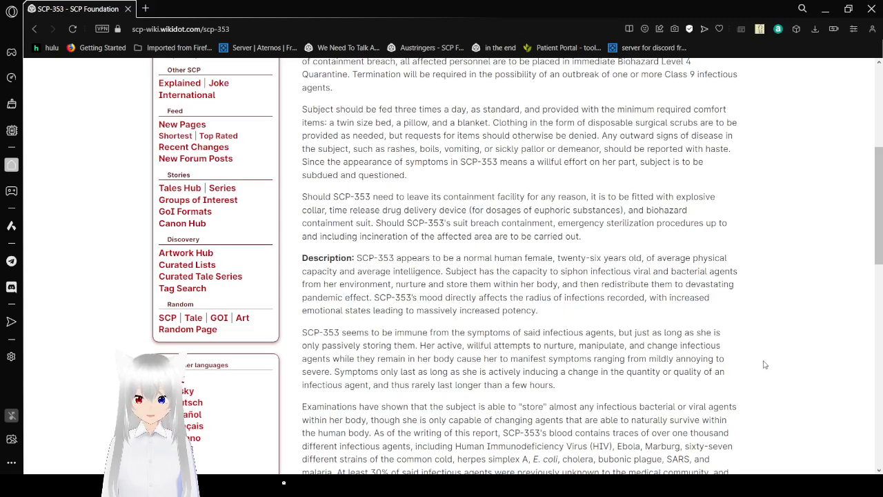
scroll(down, 3)
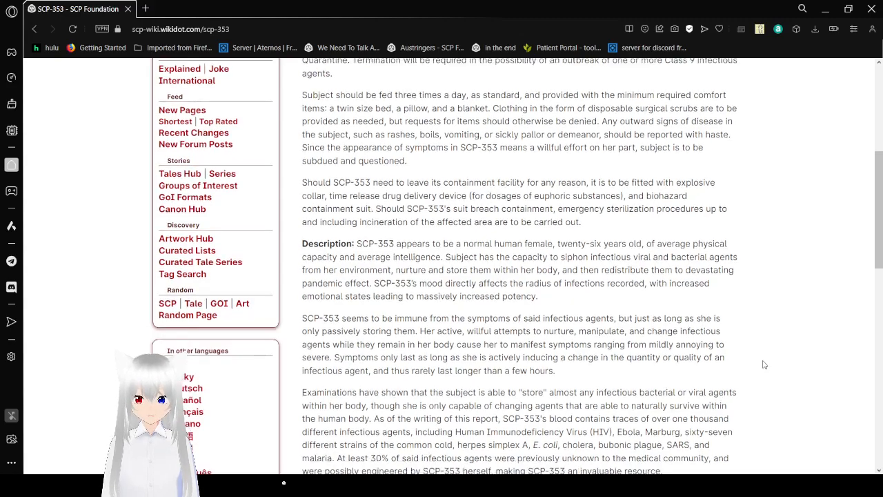
scroll(down, 3)
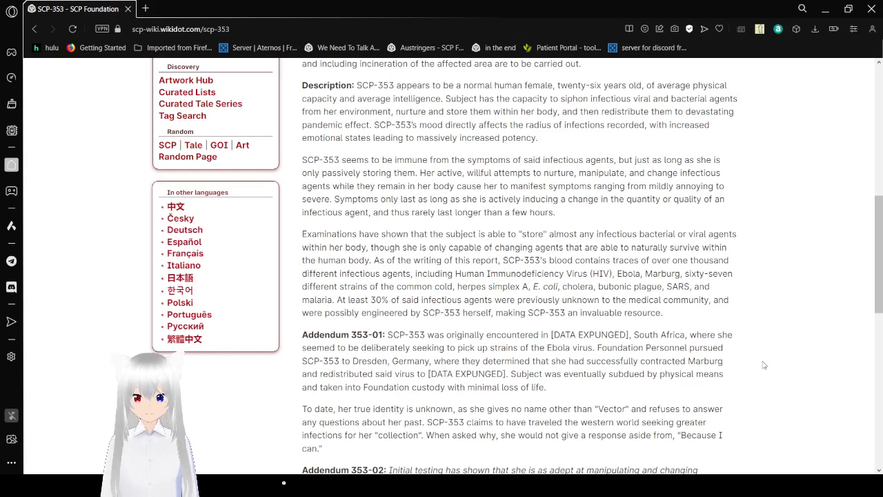
mouse_move(752, 334)
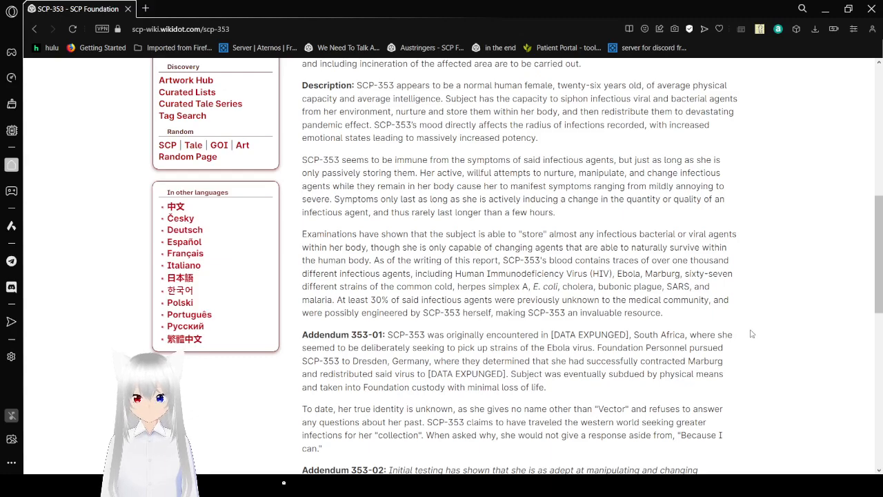
scroll(down, 3)
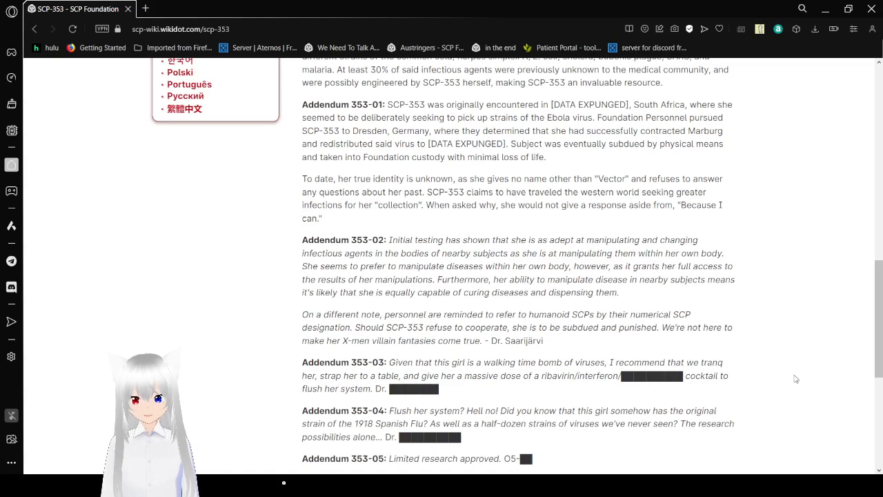
scroll(down, 3)
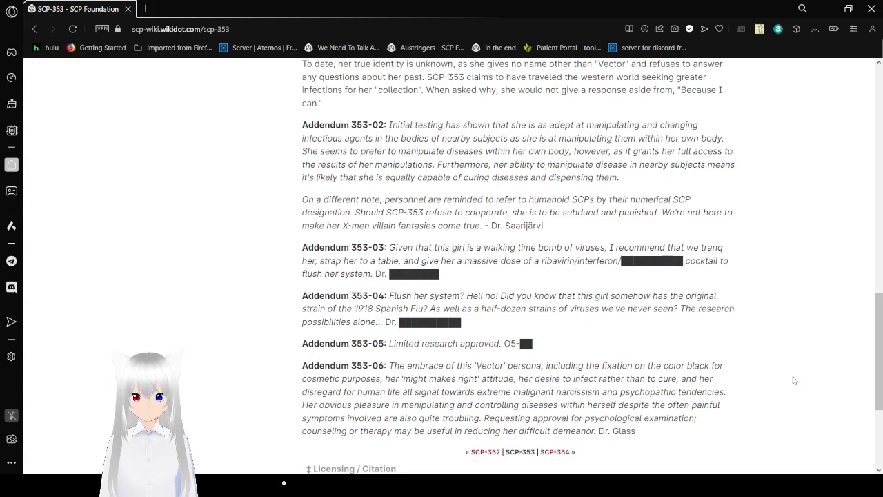
scroll(down, 3)
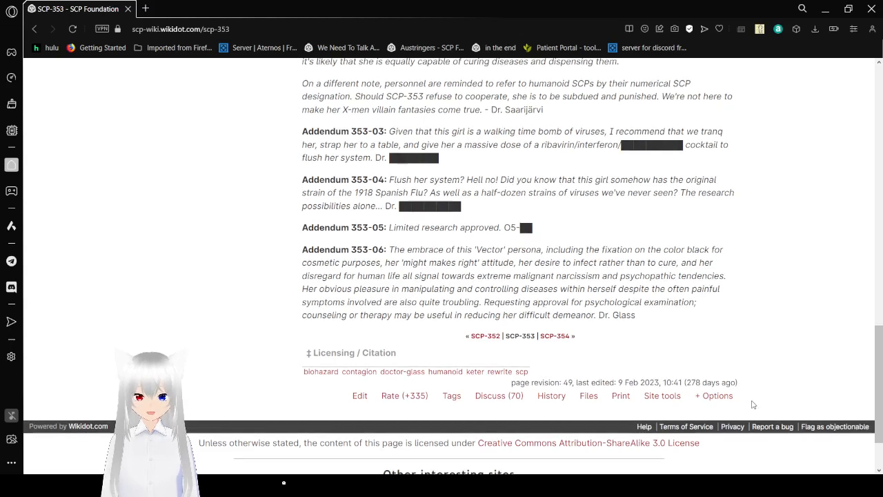
scroll(down, 3)
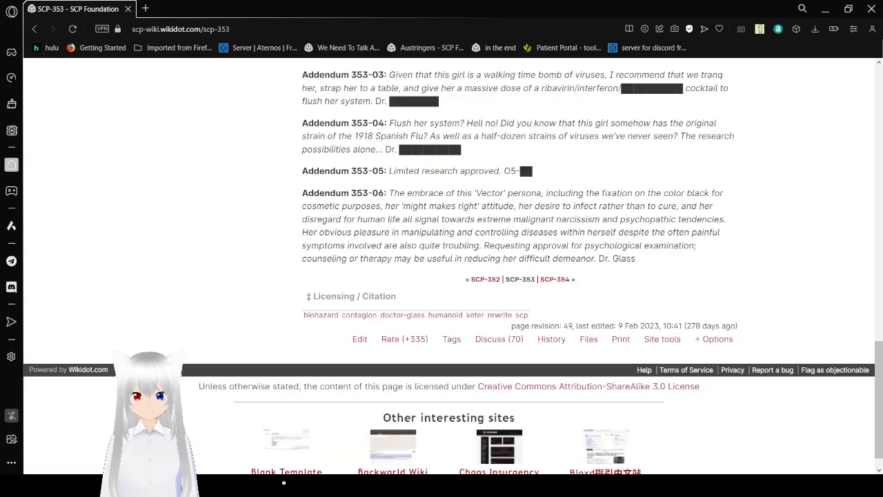